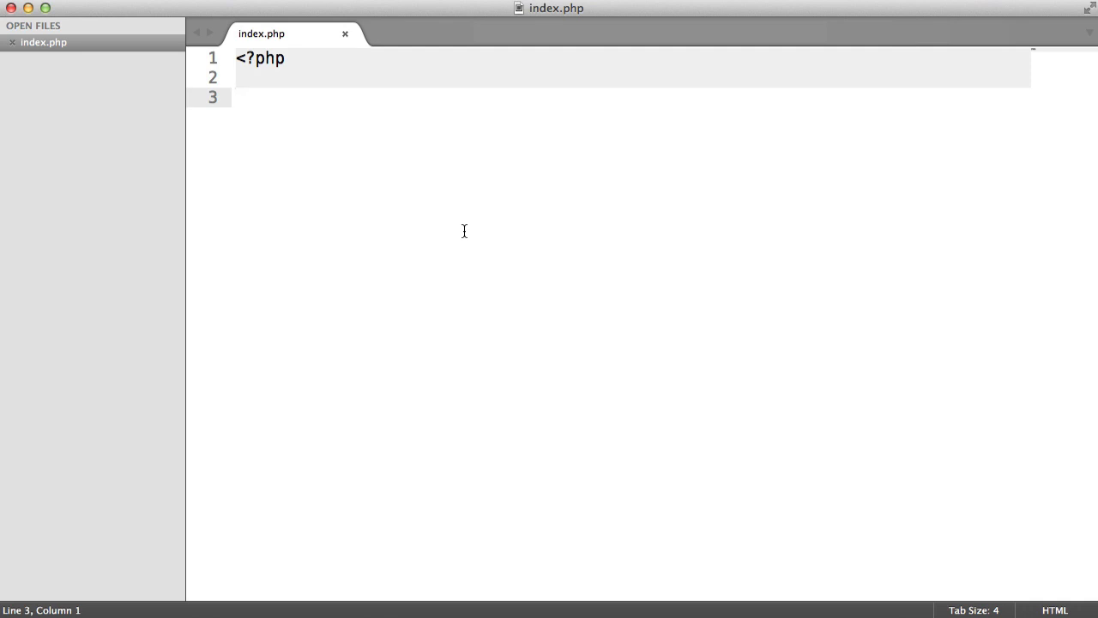
# - Declare $array with 'items' => ['Bread', 'Nuts'] and add var_dump($array); below it
pyautogui.write("$array = [''];")
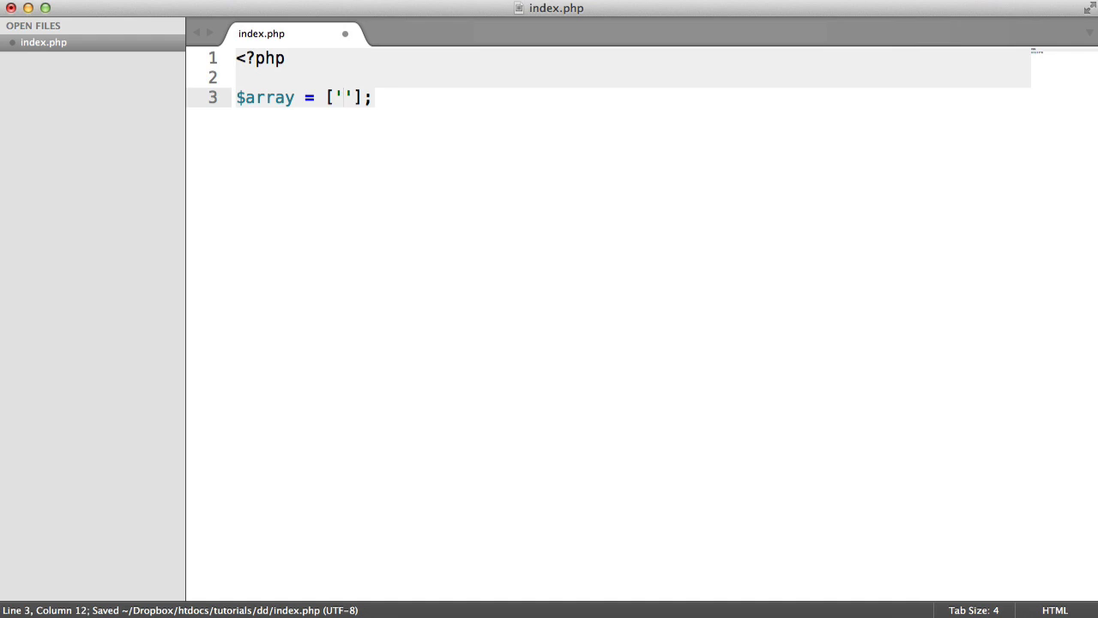
pyautogui.write("items'")
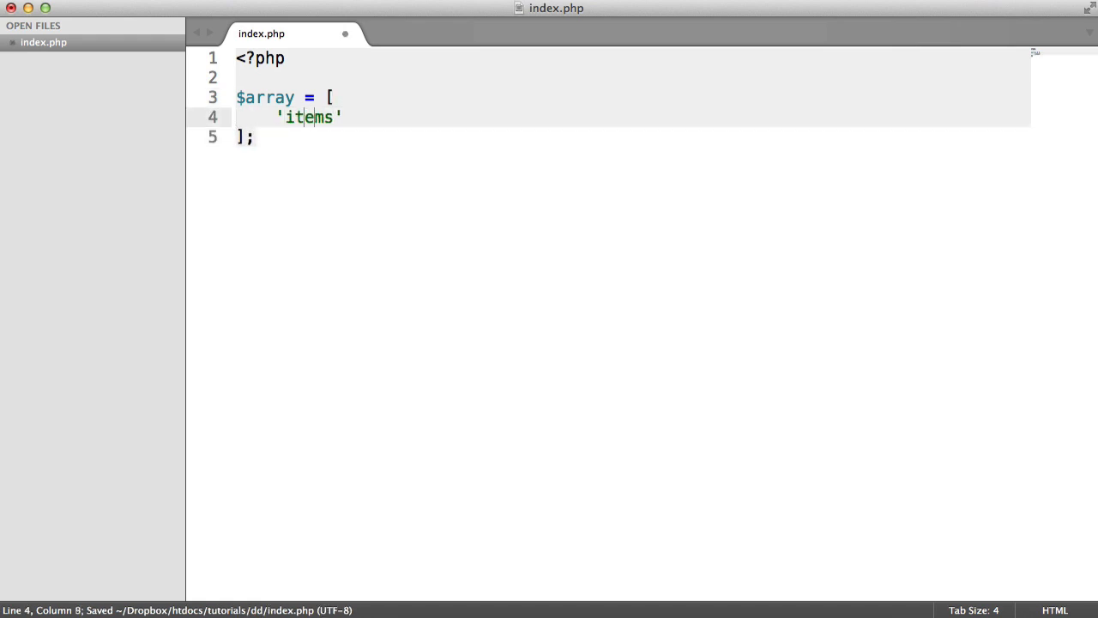
pyautogui.write('=> []')
pyautogui.write("'")
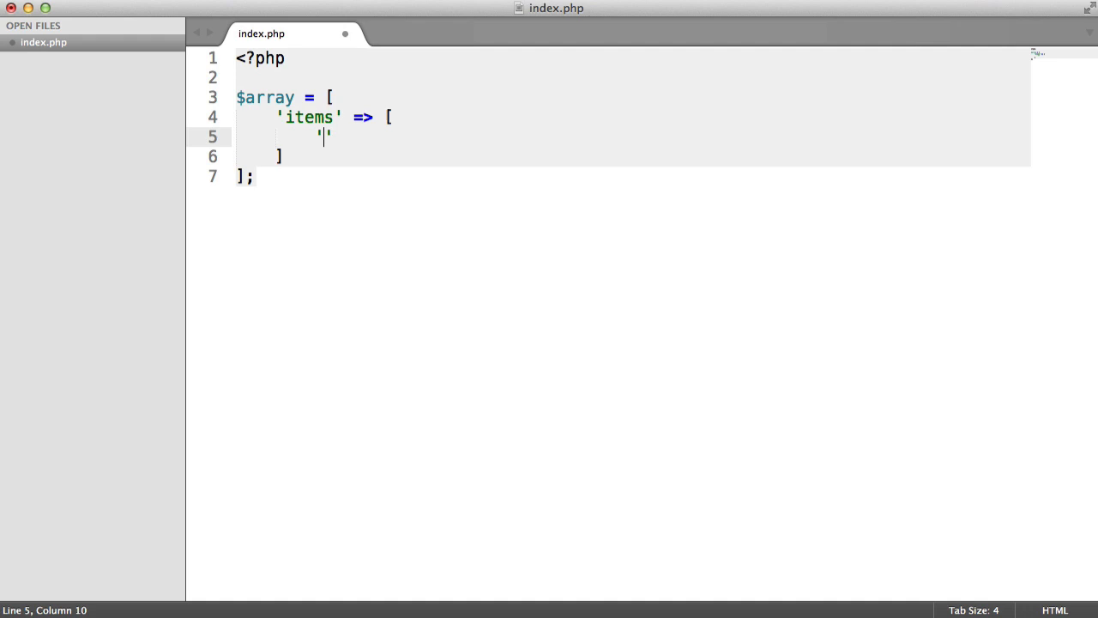
pyautogui.write("Bread',")
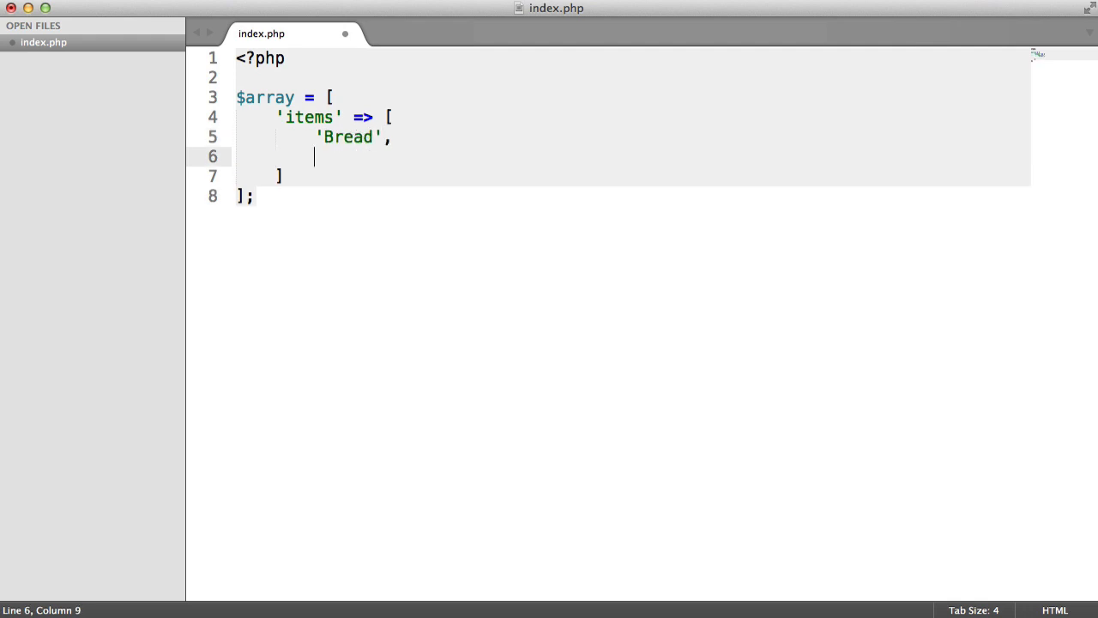
pyautogui.write("'Nuts'")
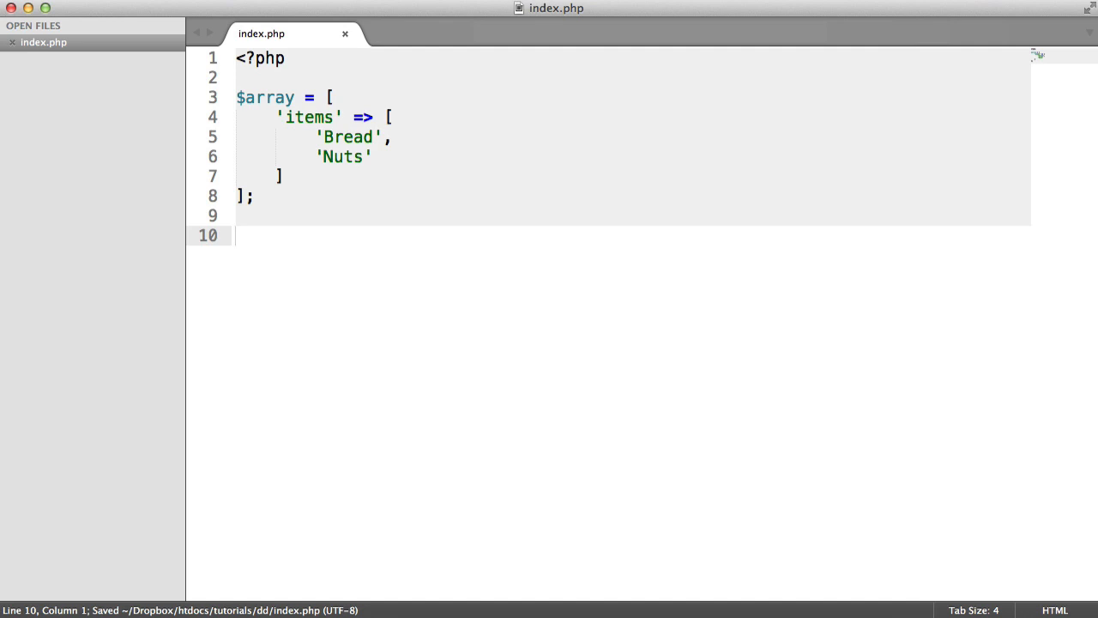
pyautogui.write('var_dump();')
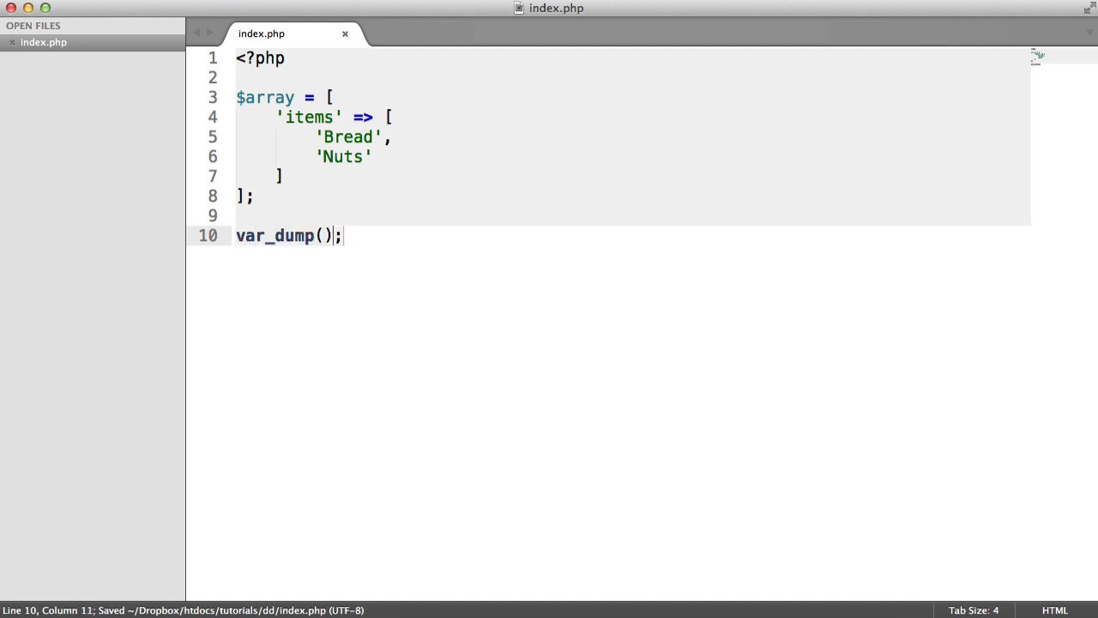
pyautogui.write('$array')
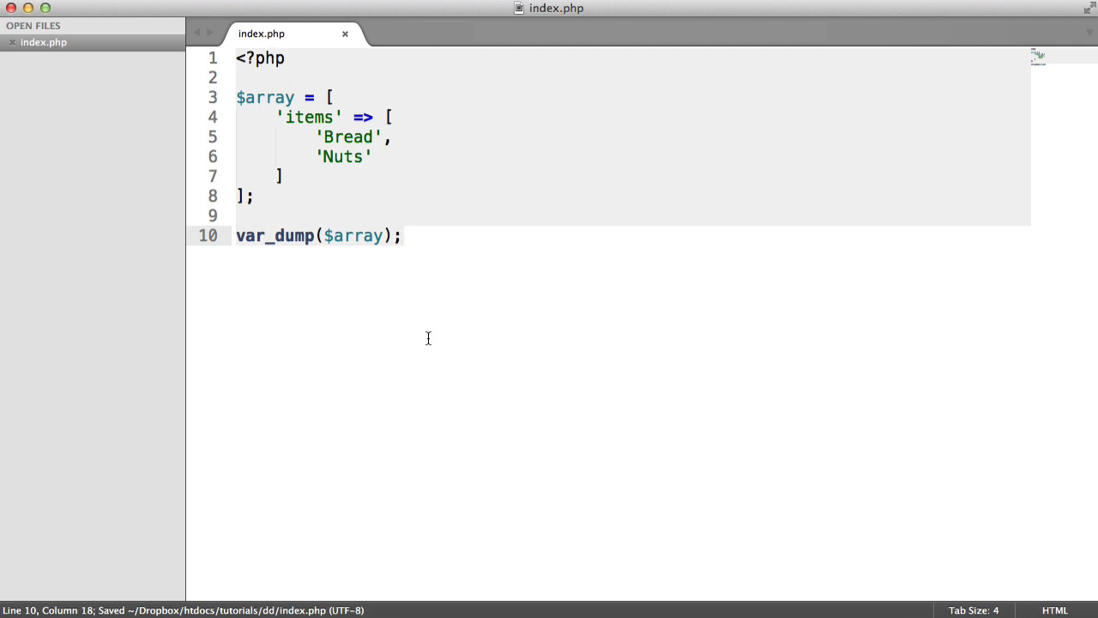
pyautogui.moveTo(431, 339)
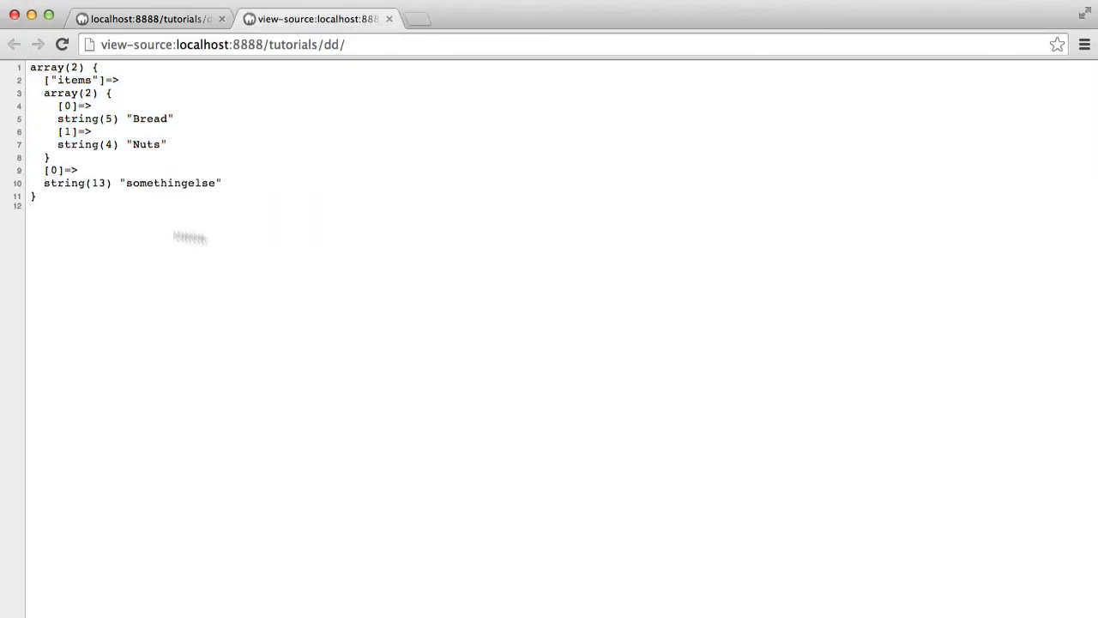
pyautogui.moveTo(222, 155)
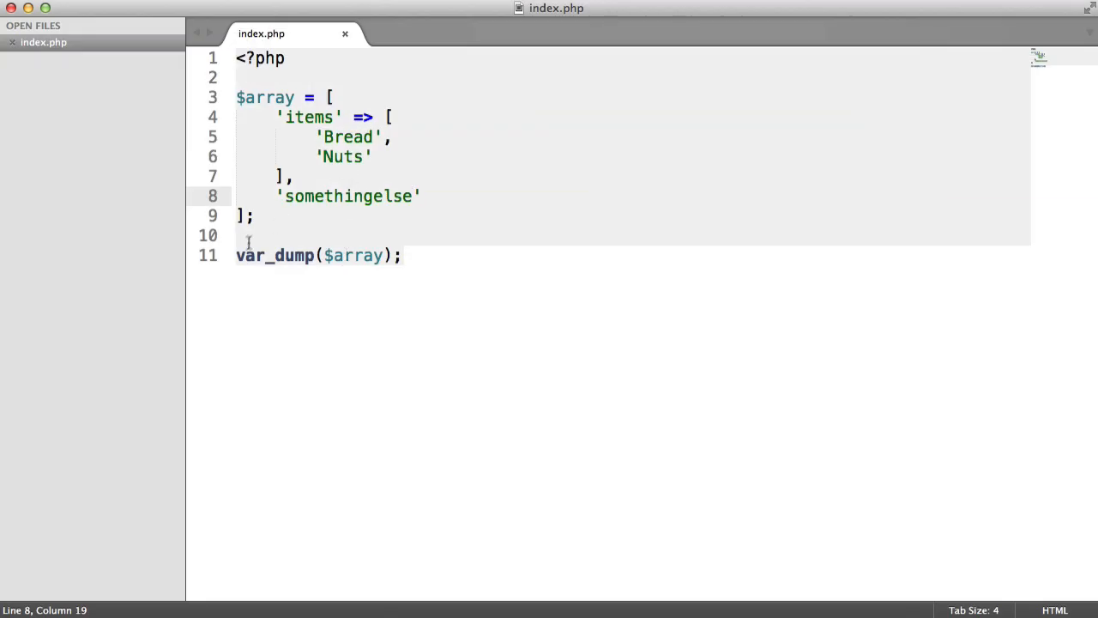
# - Change the line to echo '<pre>', var_dump($array), '</pre>'; and save index.php
pyautogui.write("echo '',")
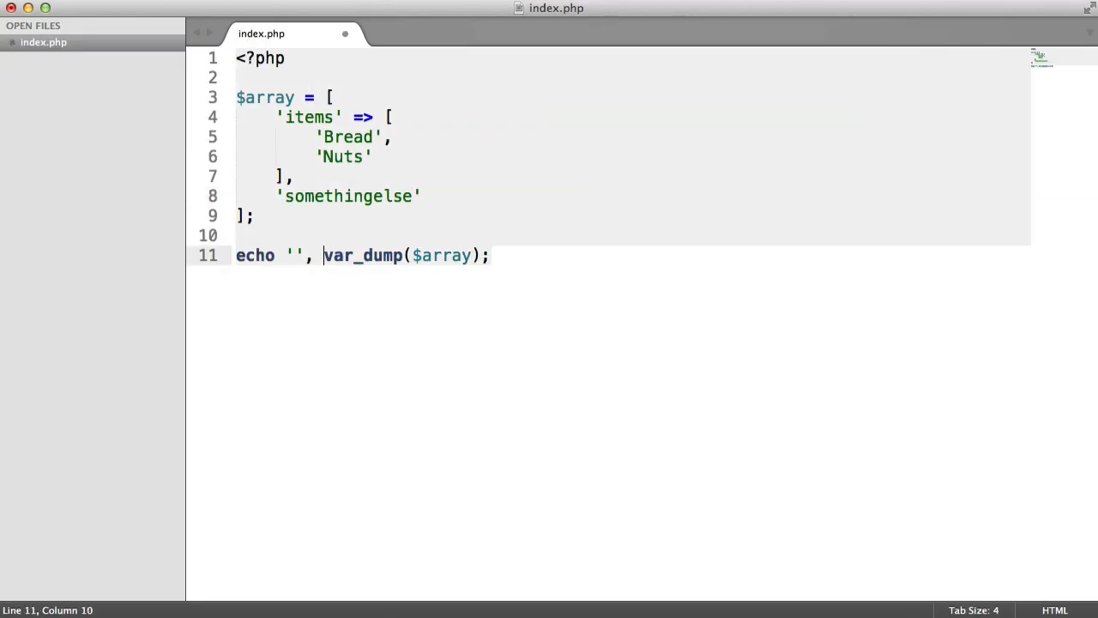
pyautogui.write('<pre>')
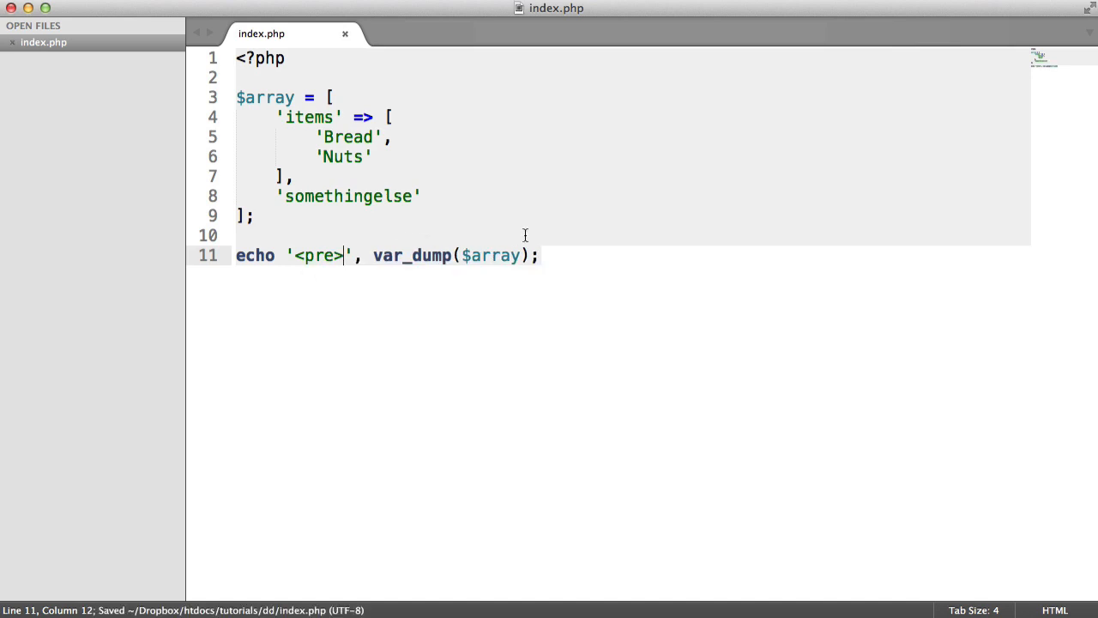
pyautogui.write(", ''")
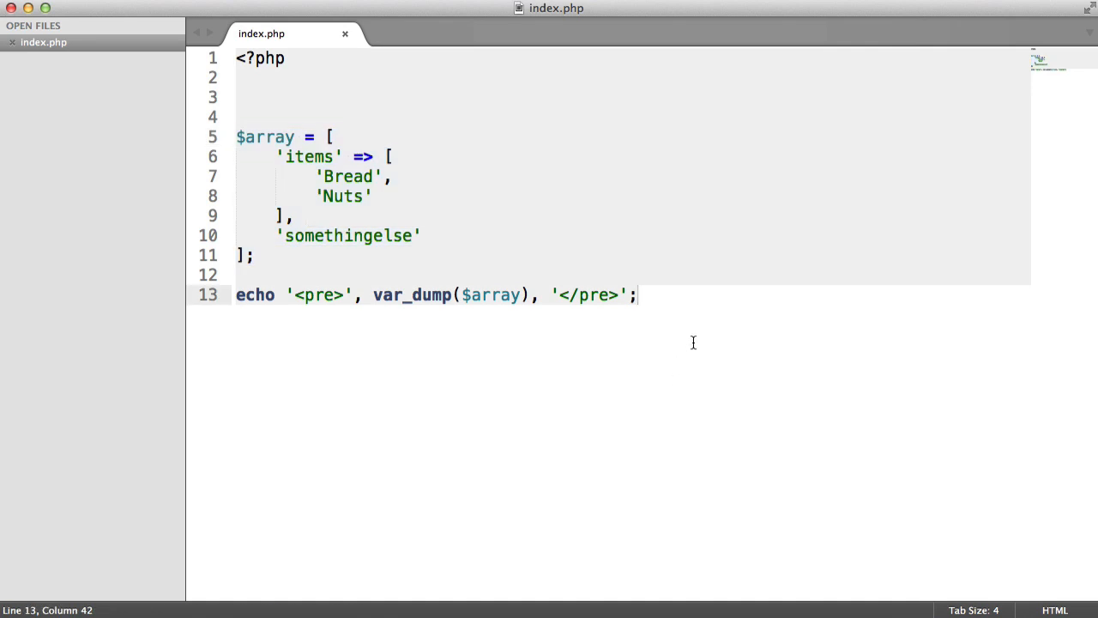
pyautogui.press('cmd+s')
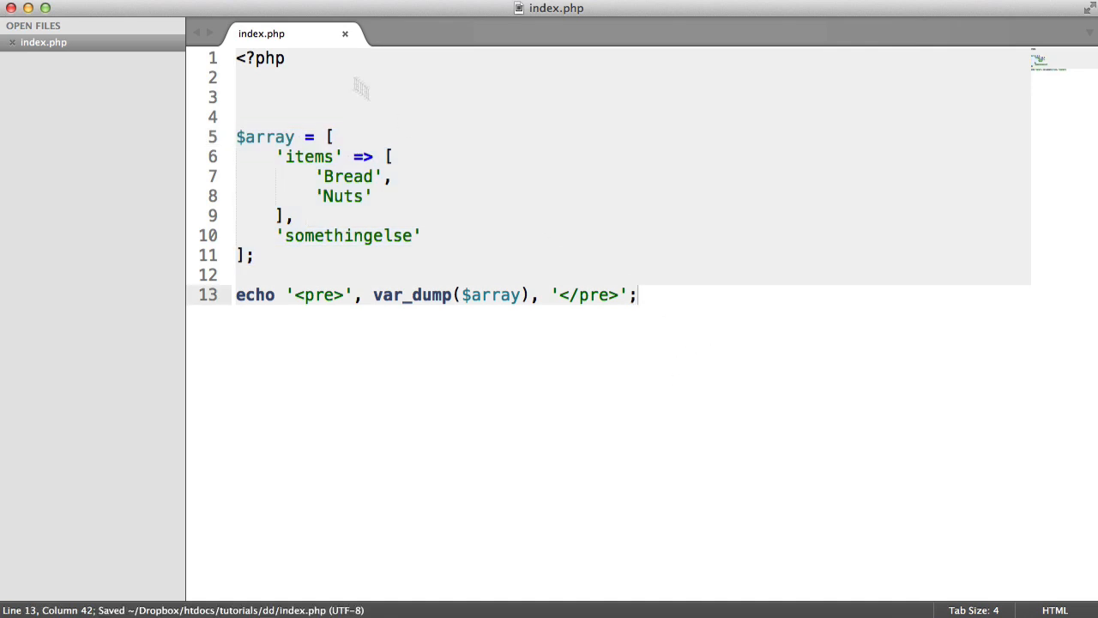
# - Create function dd($var) holding the echoed pre-wrapped var_dump plus die(), then save
pyautogui.write('function dd() {}')
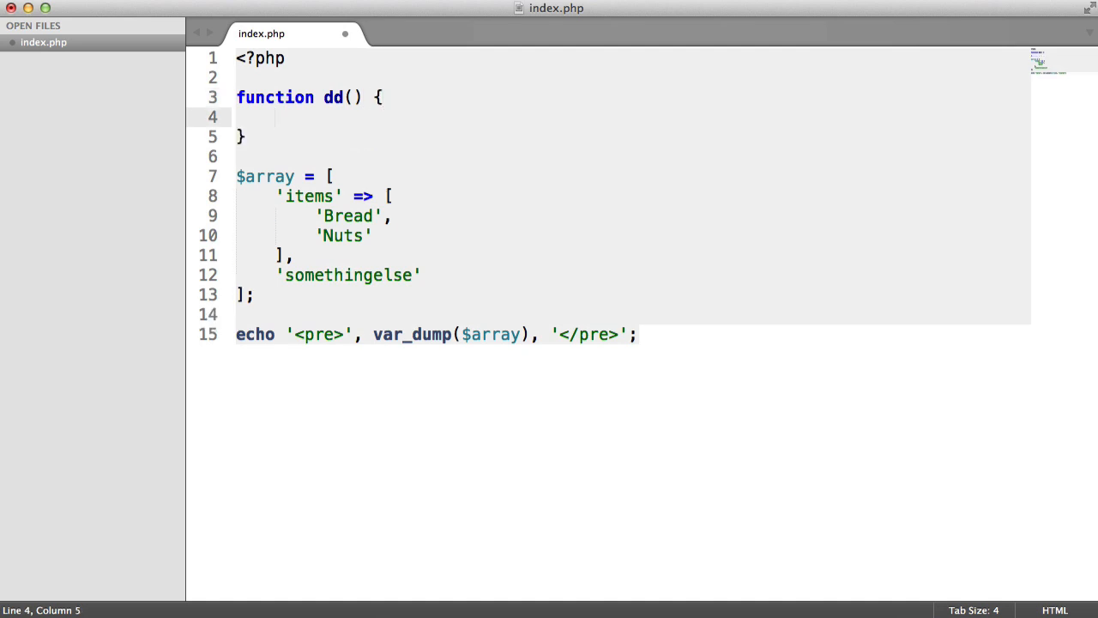
pyautogui.moveTo(327, 67)
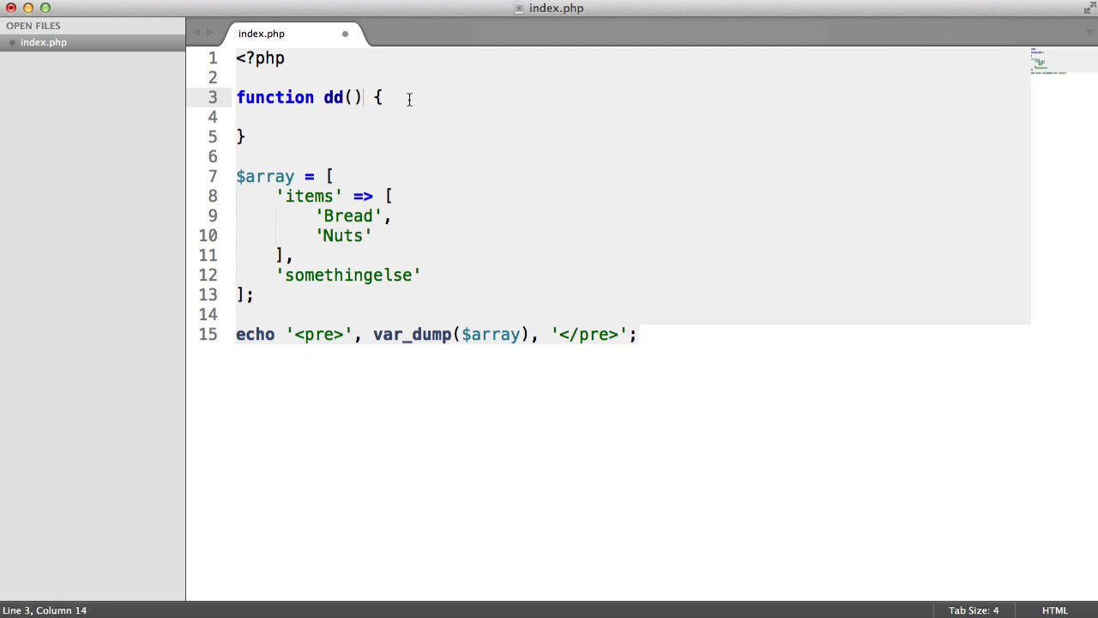
pyautogui.write('$')
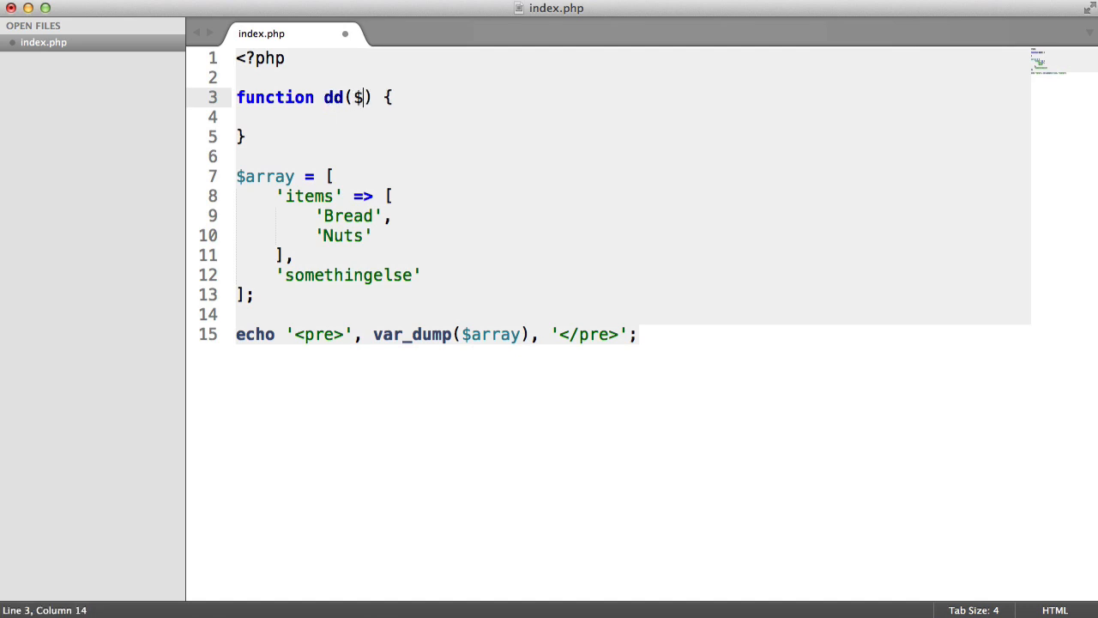
pyautogui.write('var')
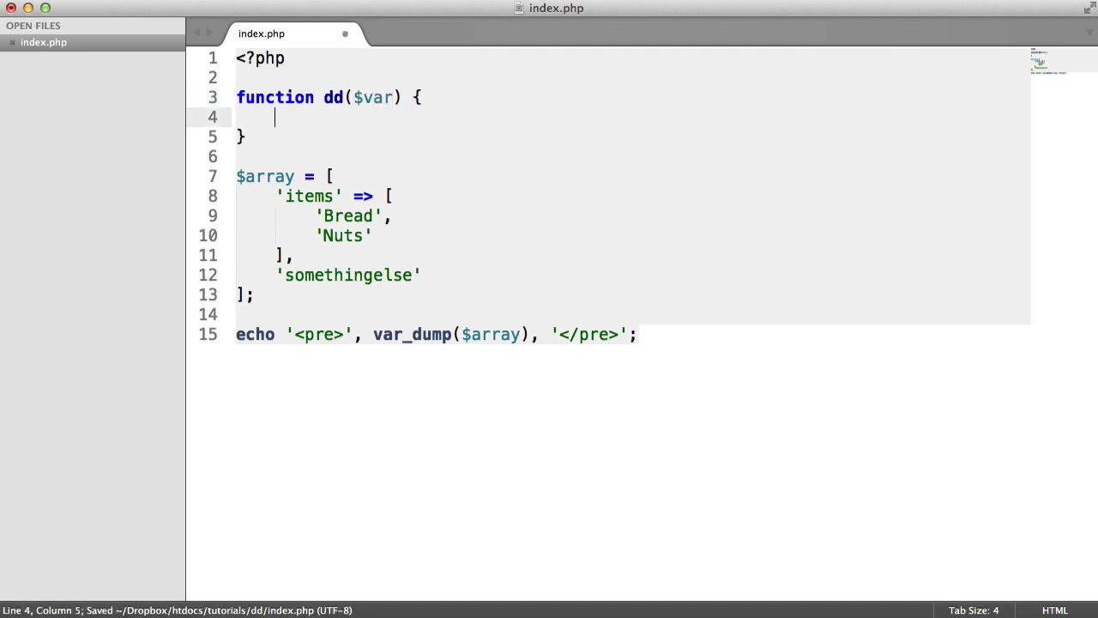
pyautogui.doubleClick(586, 334)
pyautogui.write('die();')
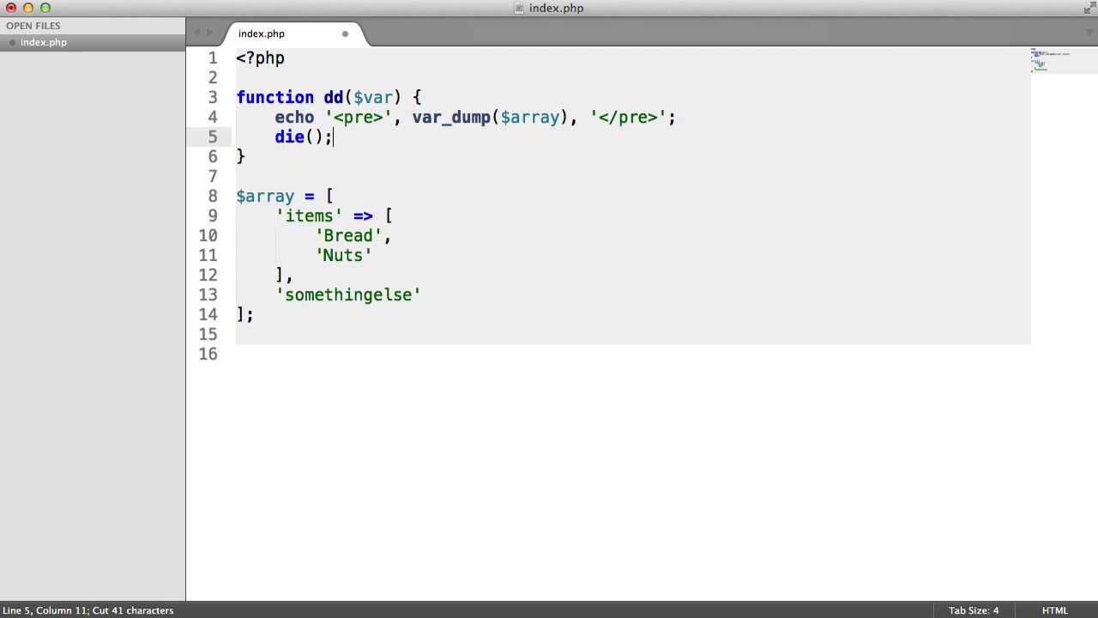
pyautogui.press('cmd+s')
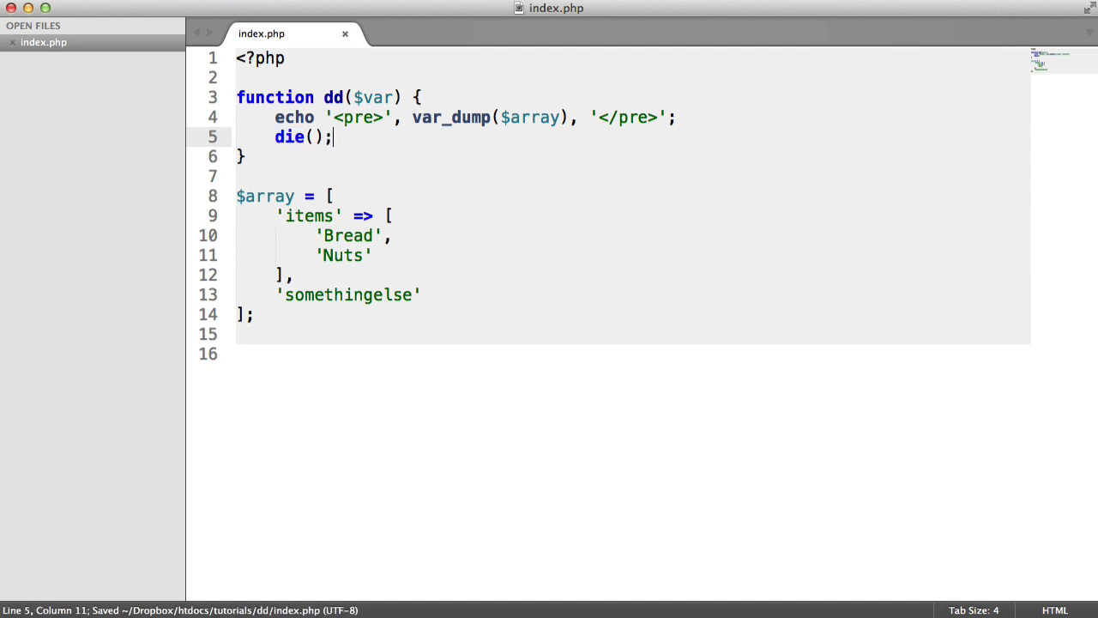
pyautogui.moveTo(395, 138)
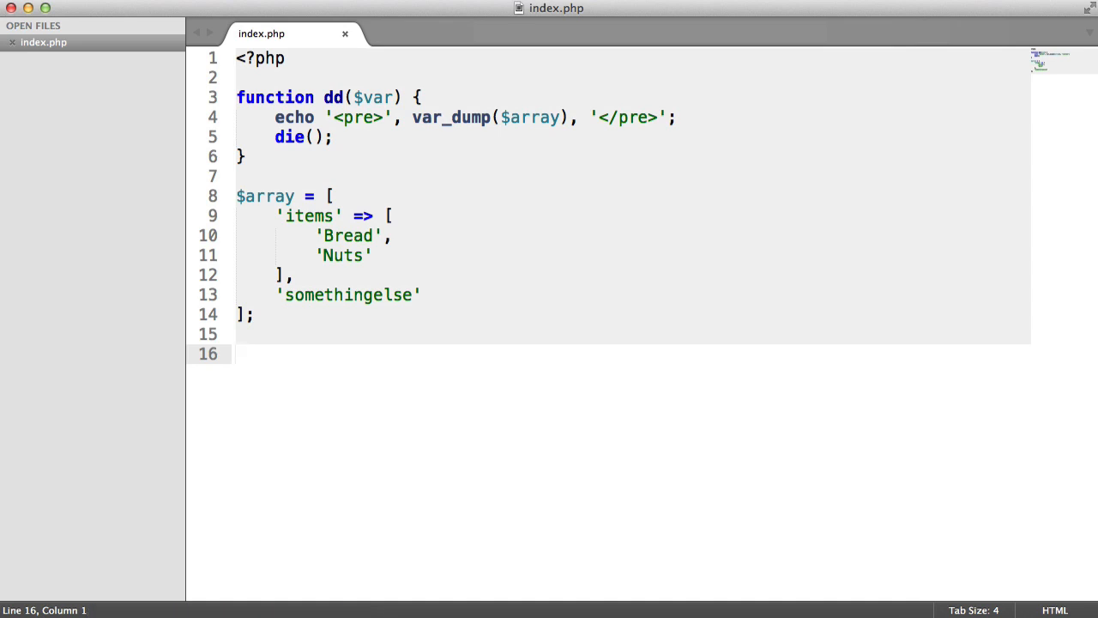
# - Replace the mistyped 'die' on the last line with dd($array);
pyautogui.write('die')
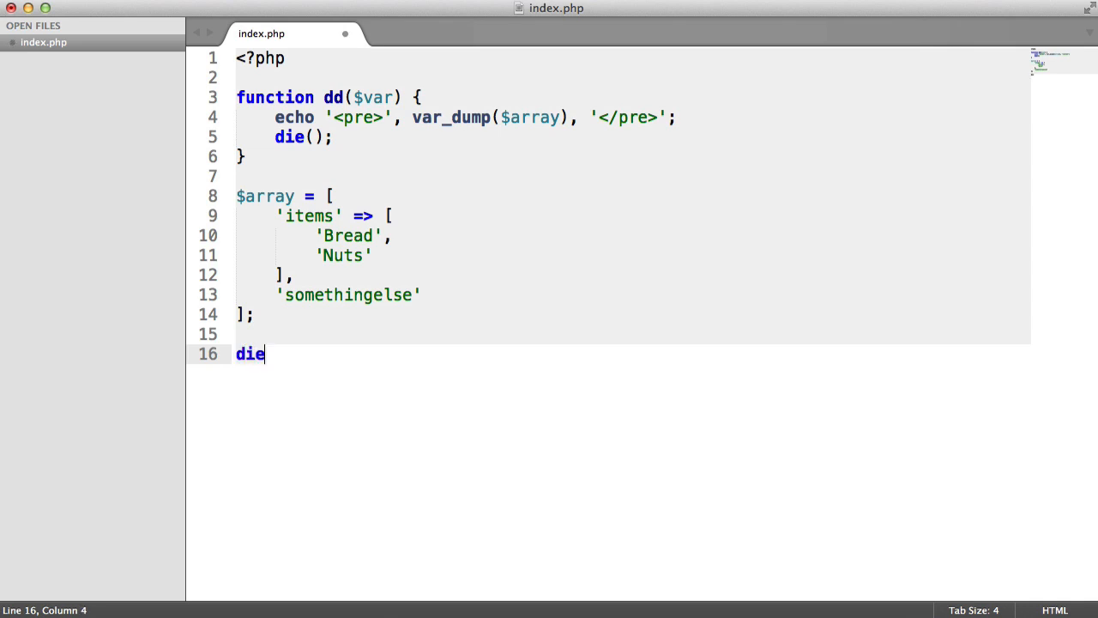
pyautogui.press('Backspace')
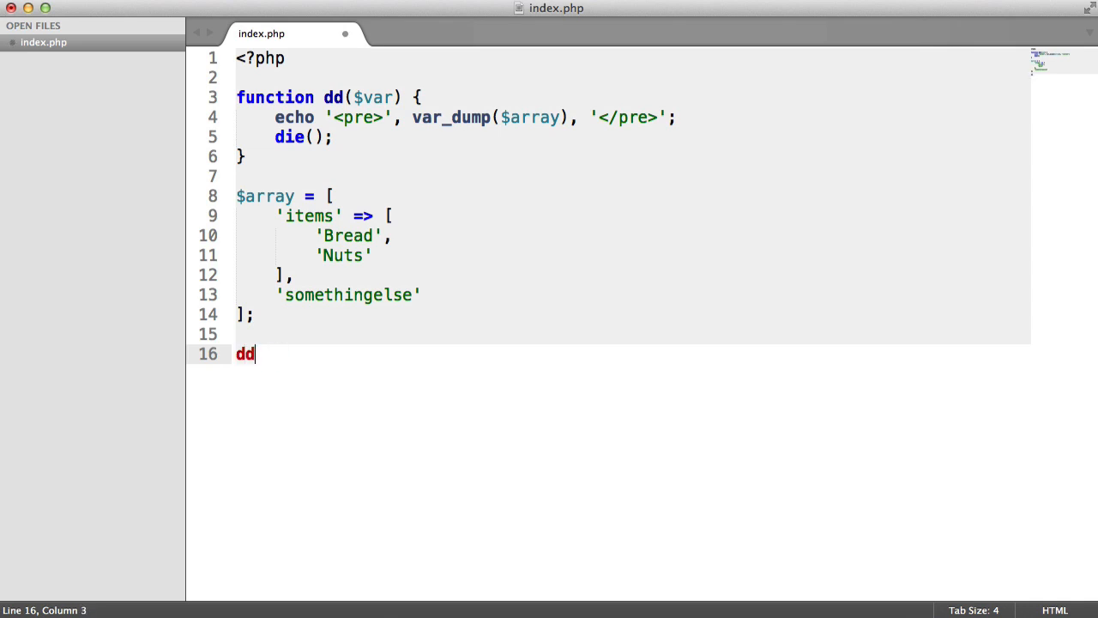
pyautogui.write('($array);')
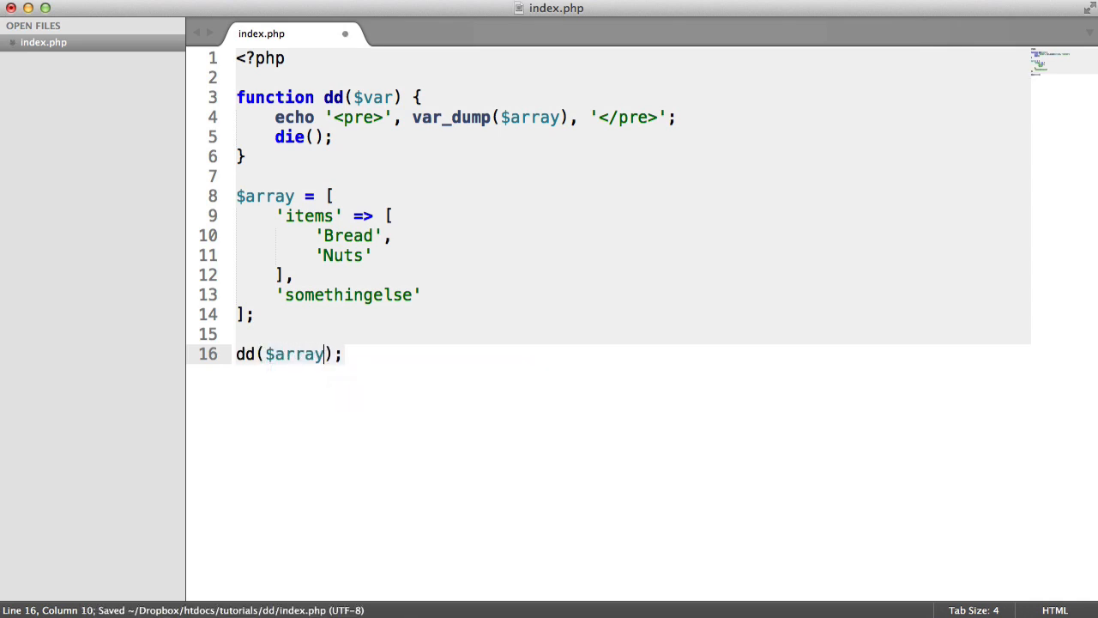